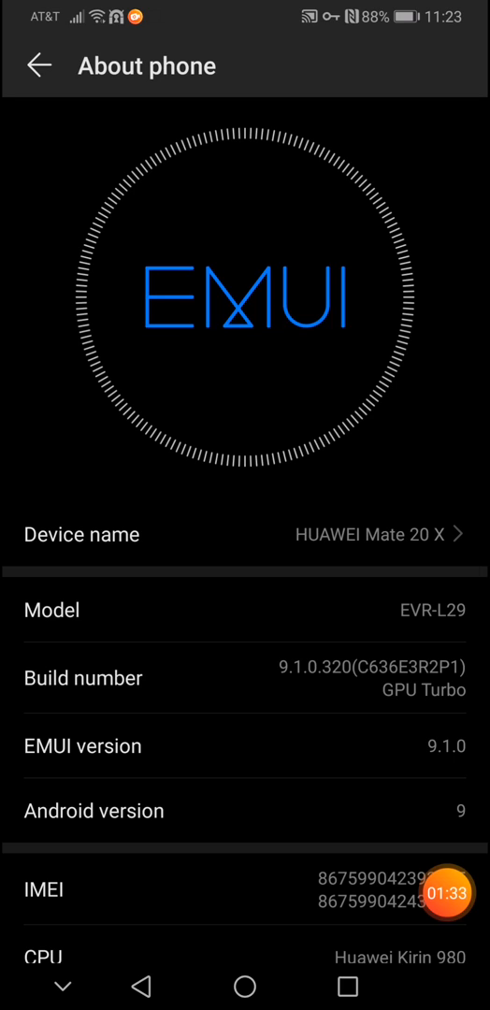
Step: Review the Three China 4-day SIM listing's $9.99 price, free Friday delivery and low stock
left_click(348, 988)
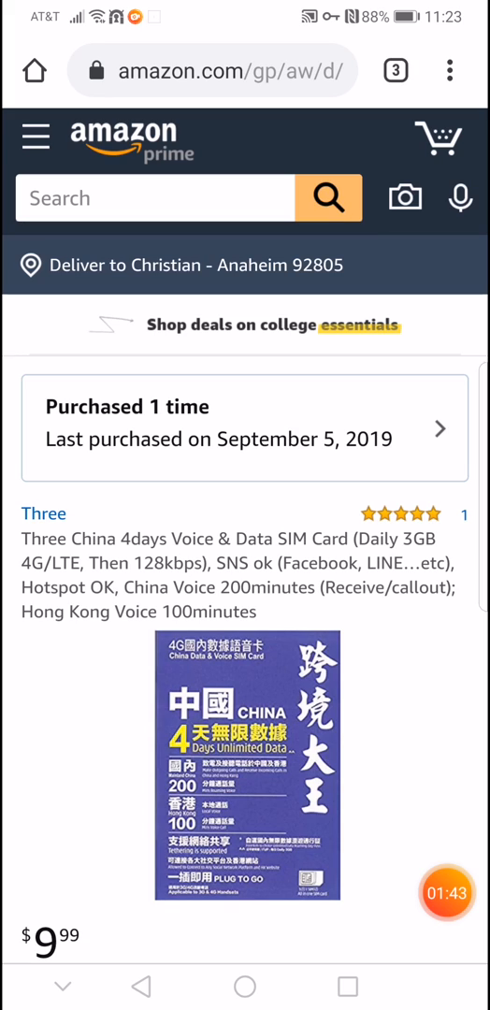
scroll("down", 3)
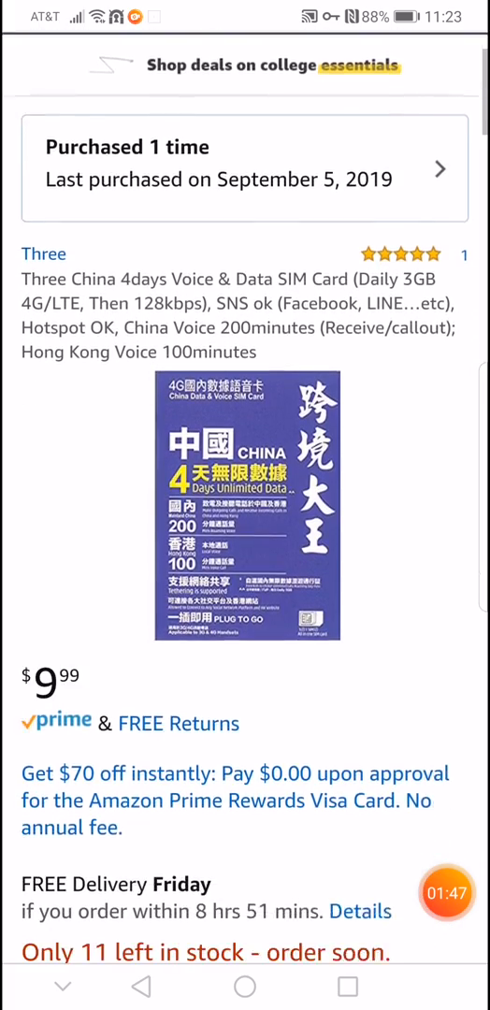
scroll("down", 3)
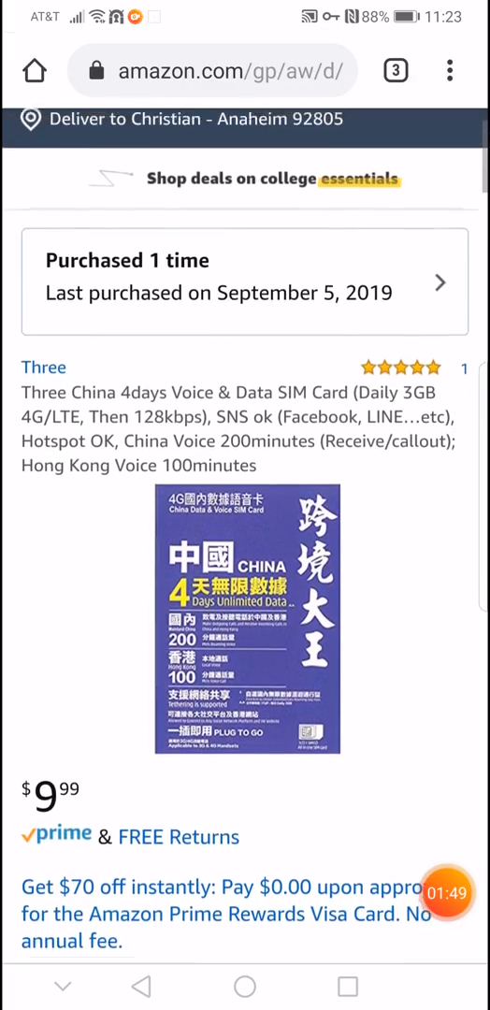
scroll("up", 3)
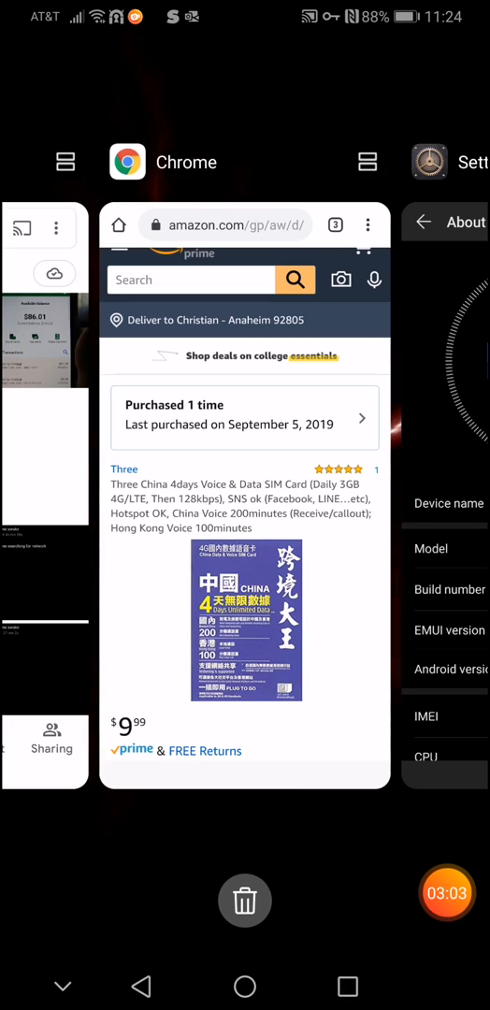
Step: Return from recent apps to the Three China SIM listing in Chrome and scroll through it
left_click(245, 505)
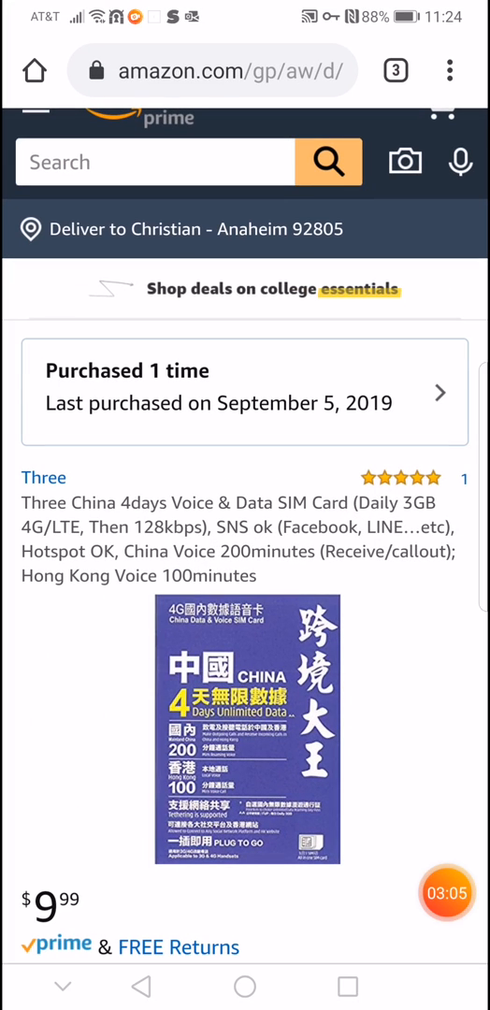
scroll("down", 3)
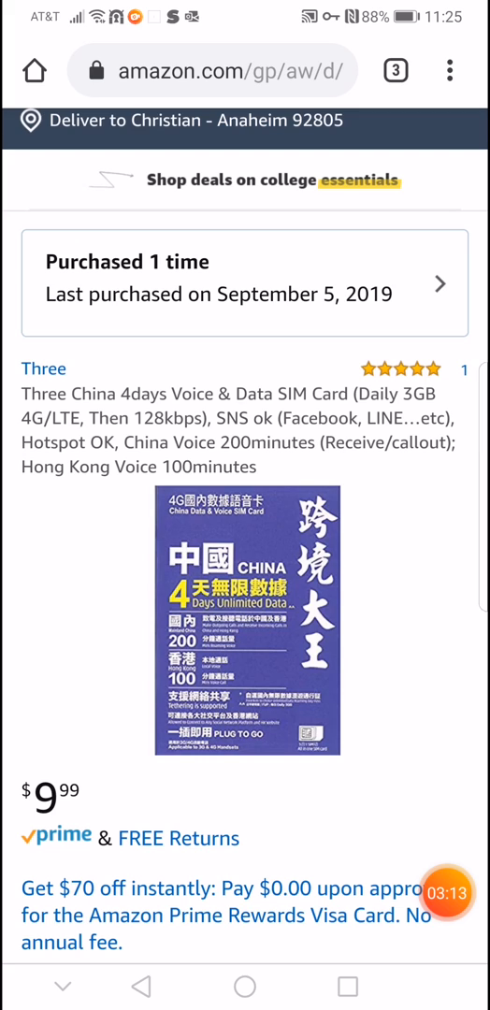
scroll("up", 3)
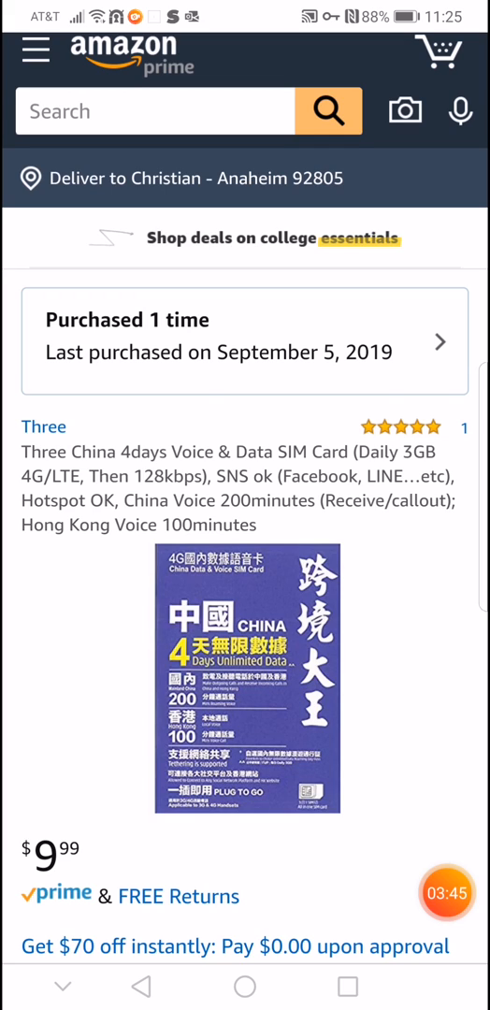
scroll("up", 3)
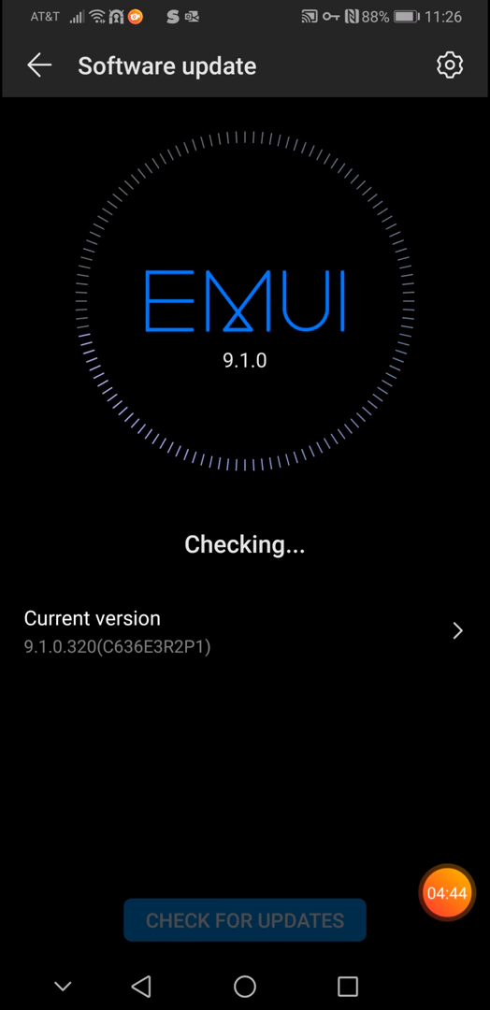
Step: Leave the EMUI 9.1.0 Software update check and return to the System settings list
left_click(38, 64)
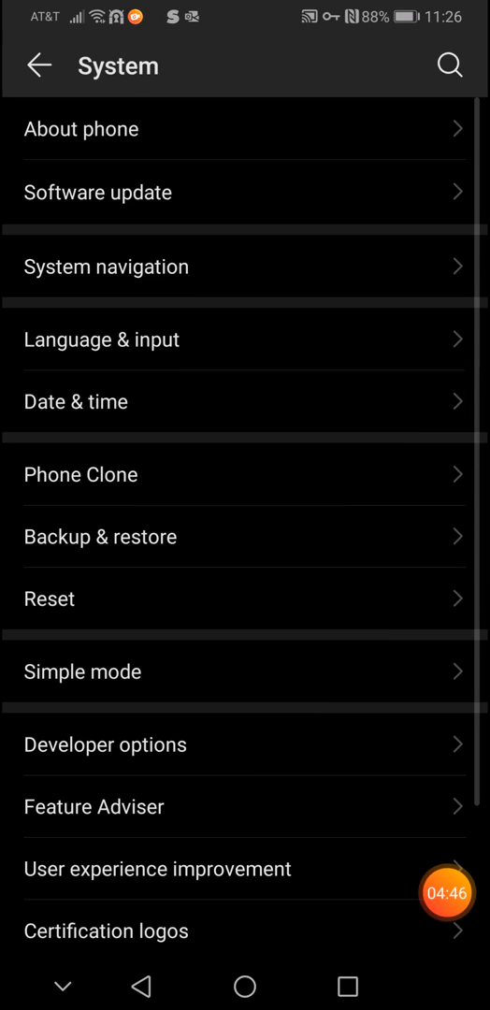